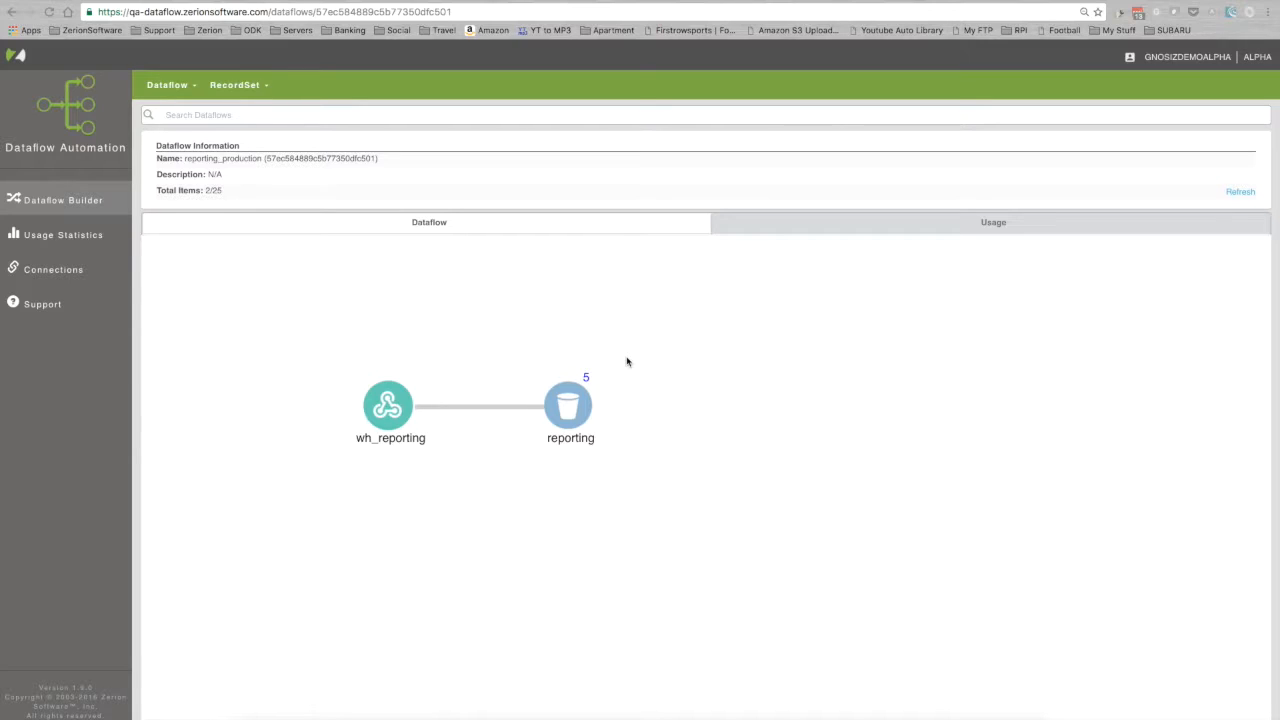
mouse_move(624, 372)
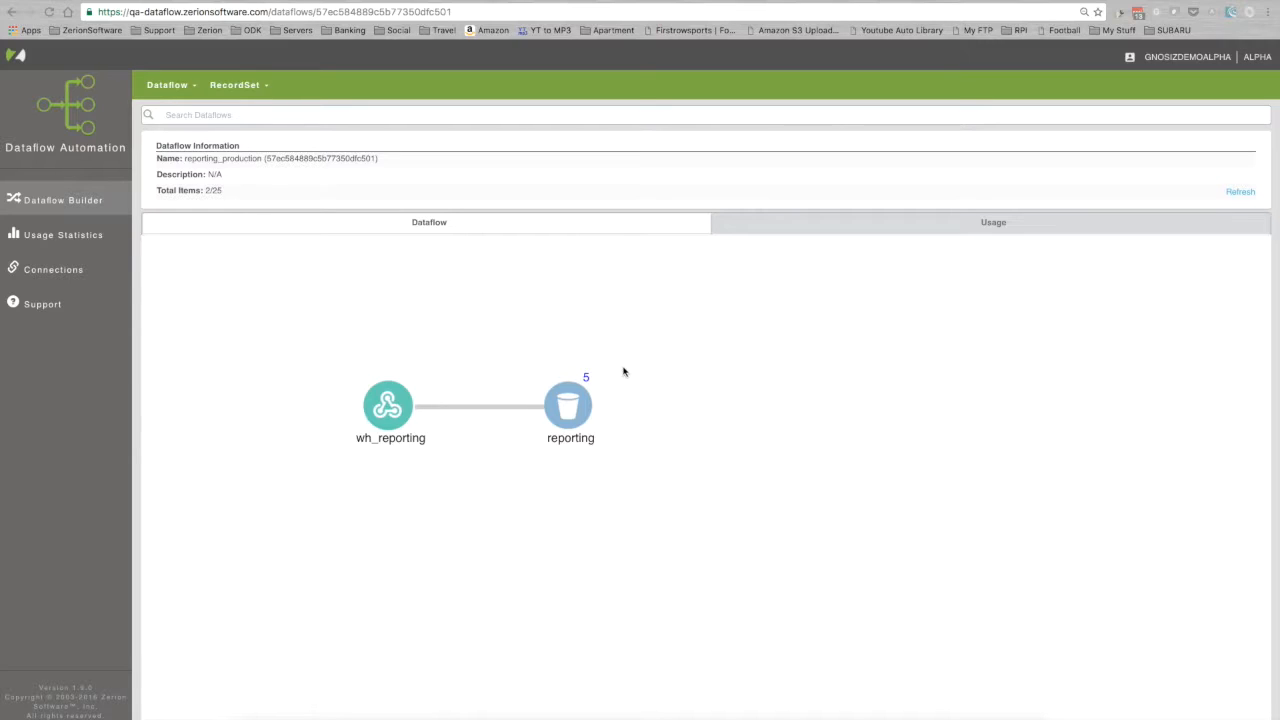
Select the reporting recordset and reveal the action types that can be added to it
left_click(570, 404)
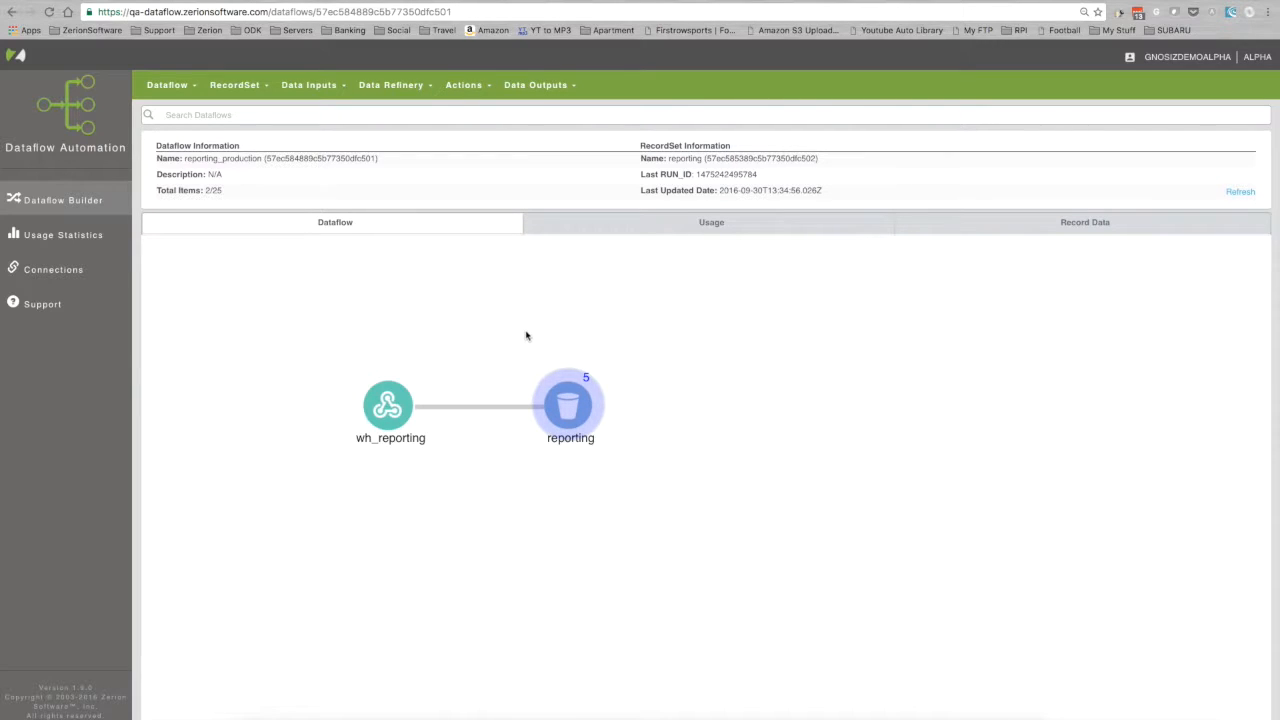
left_click(464, 84)
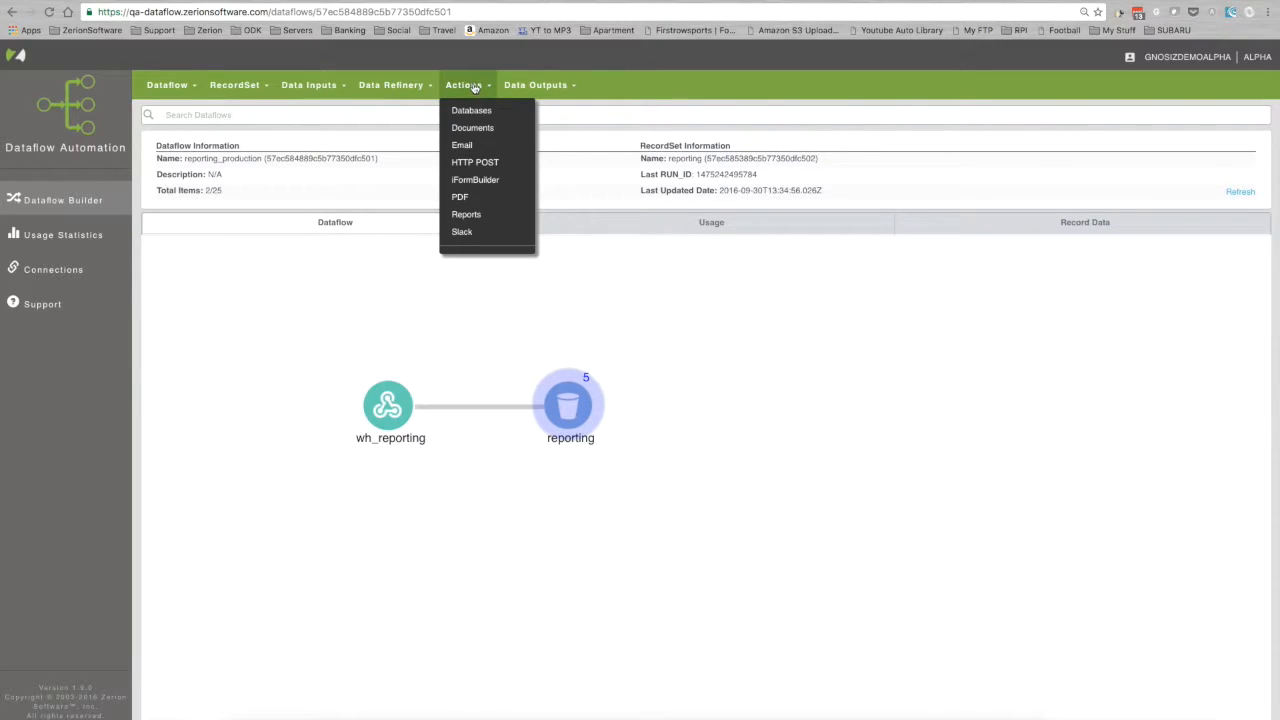
mouse_move(460, 196)
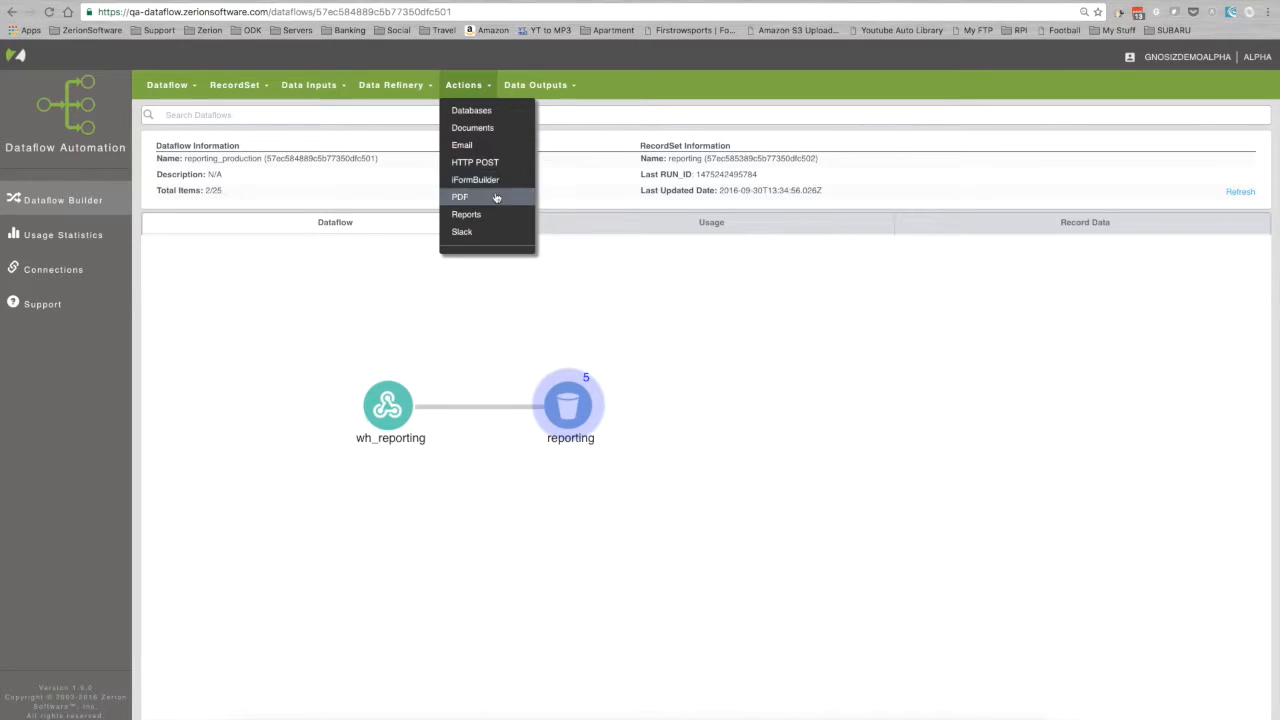
mouse_move(466, 214)
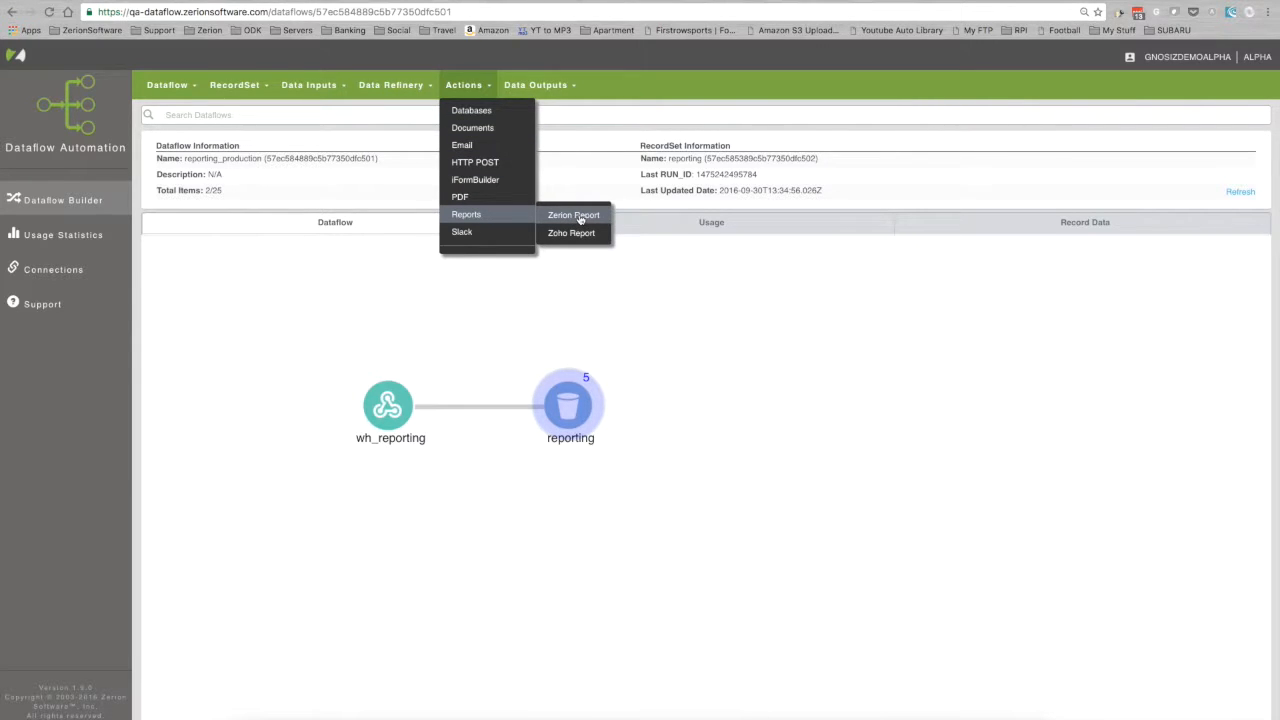
Add a Zerion Report action named To_Reports and choose its reports database
left_click(572, 214)
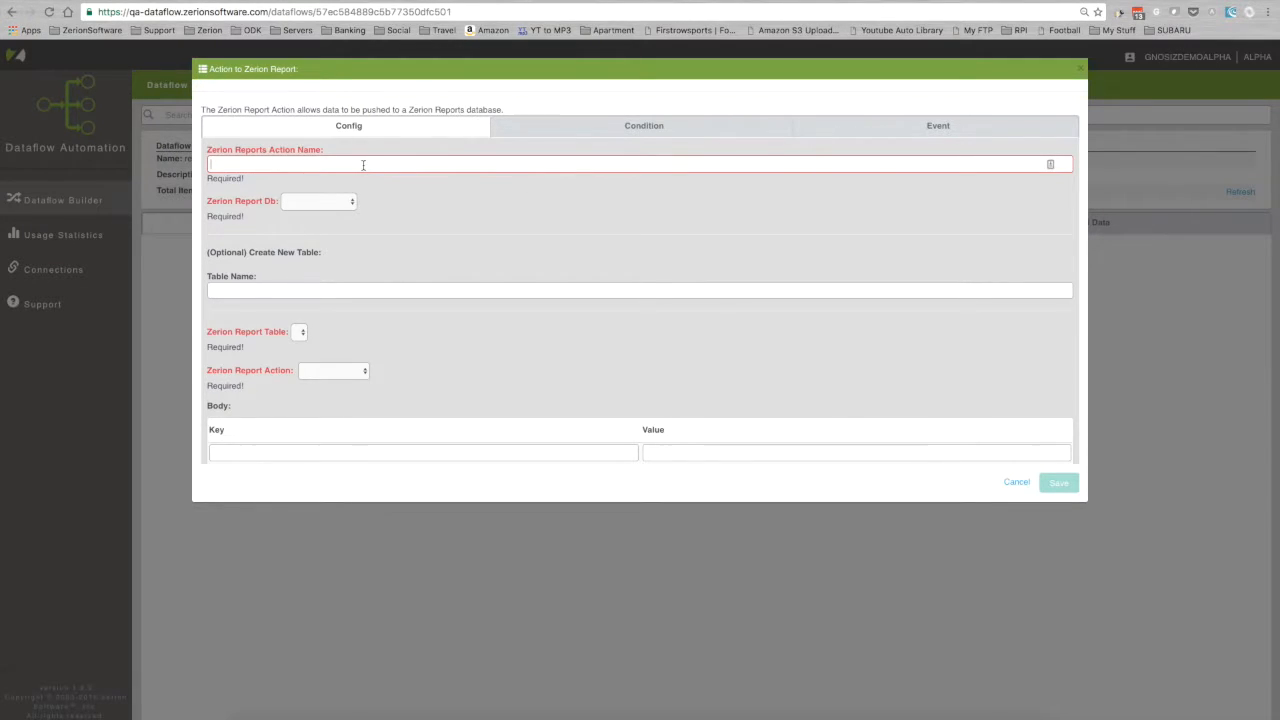
type("To_Reports")
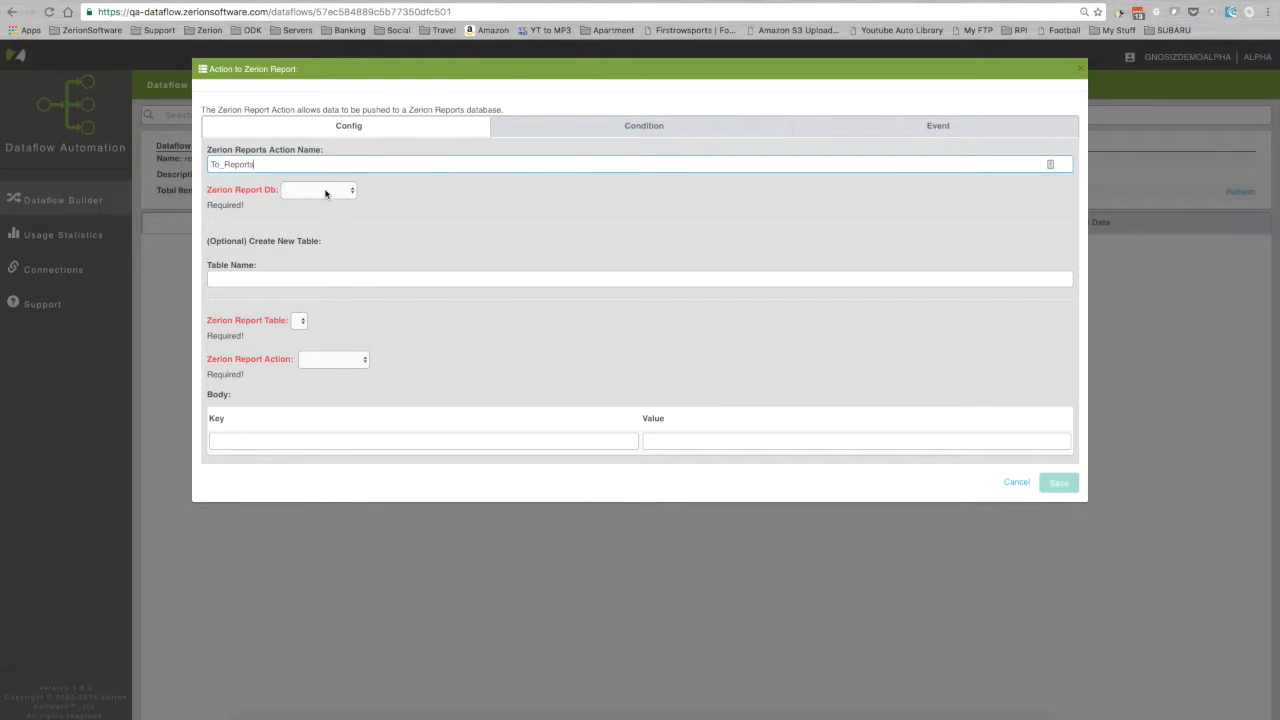
left_click(318, 190)
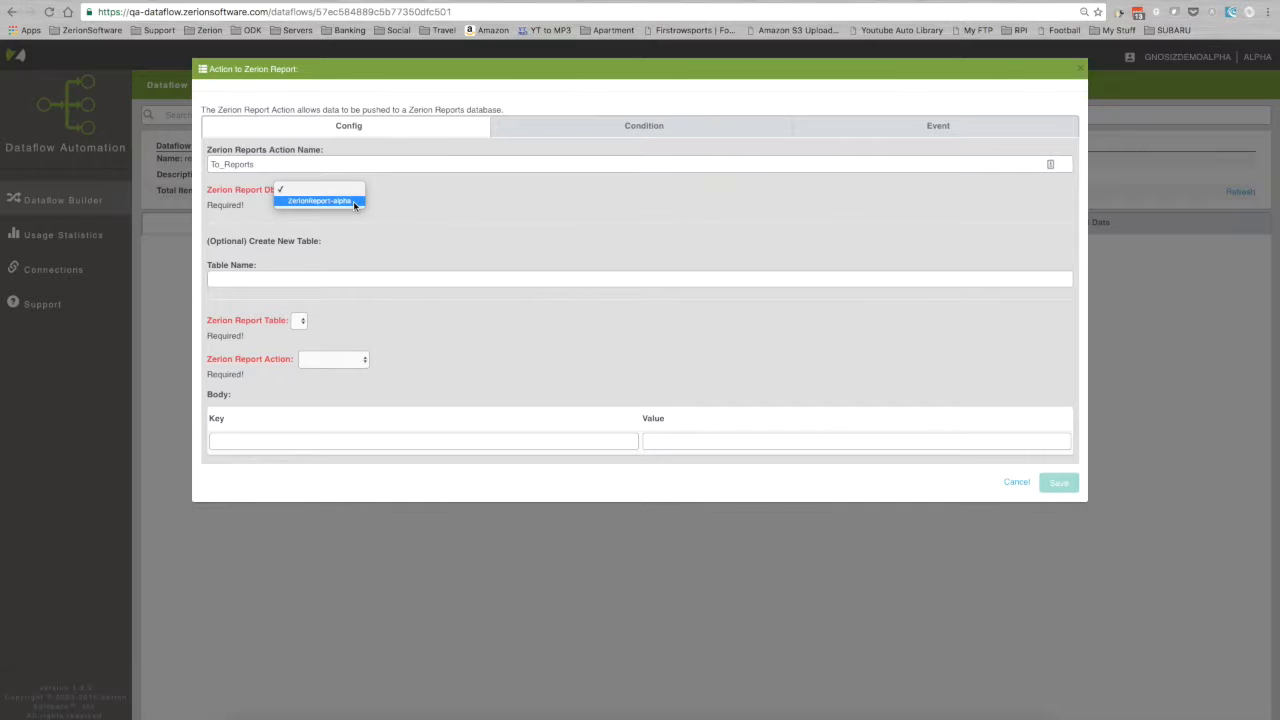
left_click(320, 200)
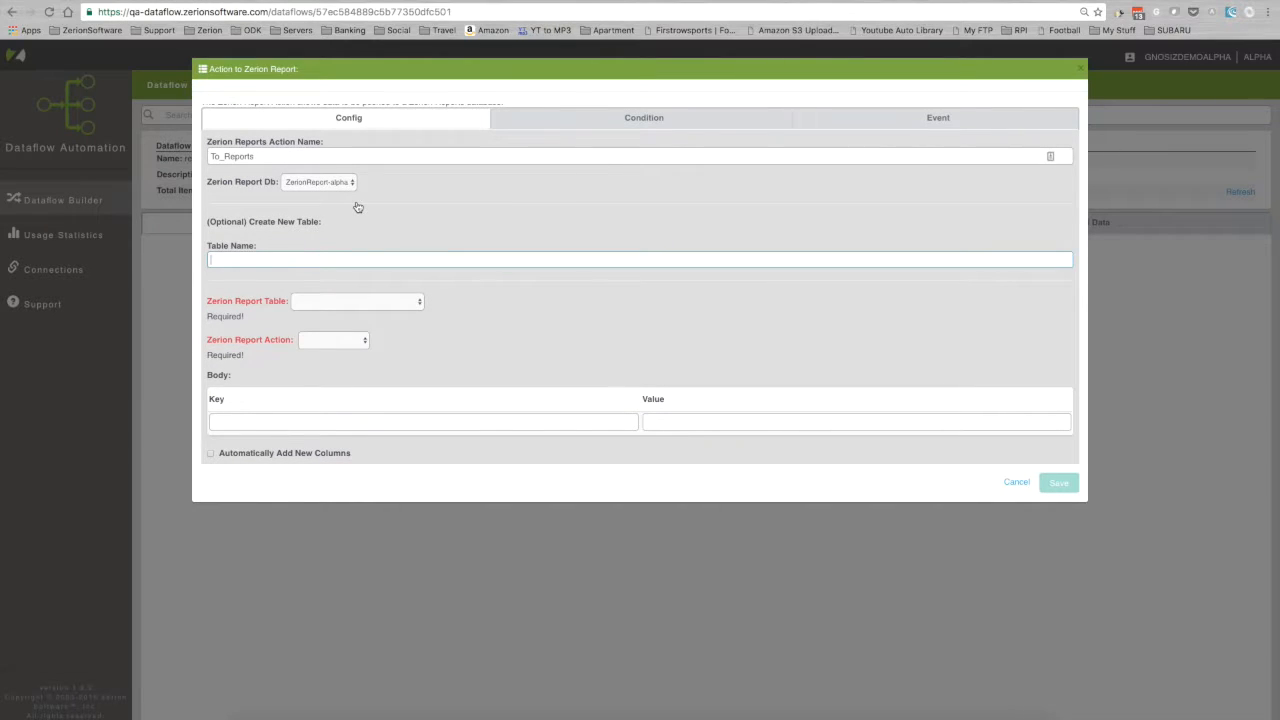
Create table Test_Table_123 from the pasted JSON sample and set it as the target table
type("Test_TAblet")
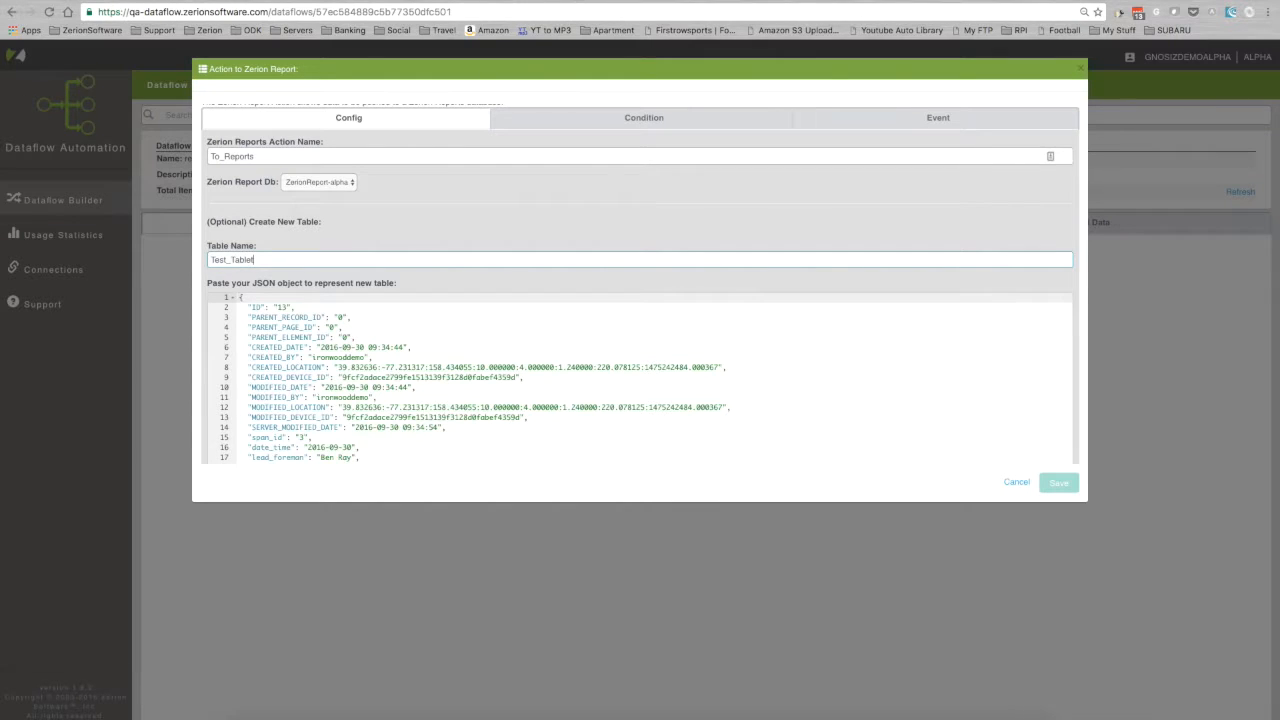
type("_123")
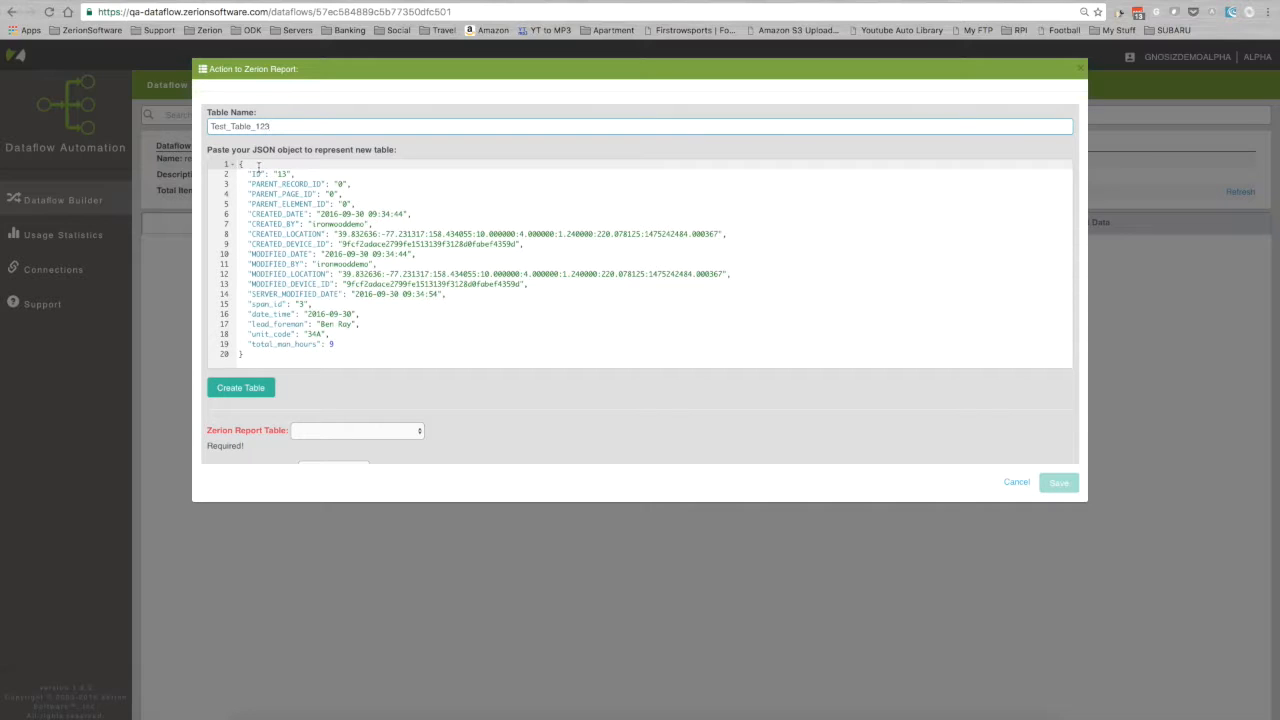
left_click(240, 388)
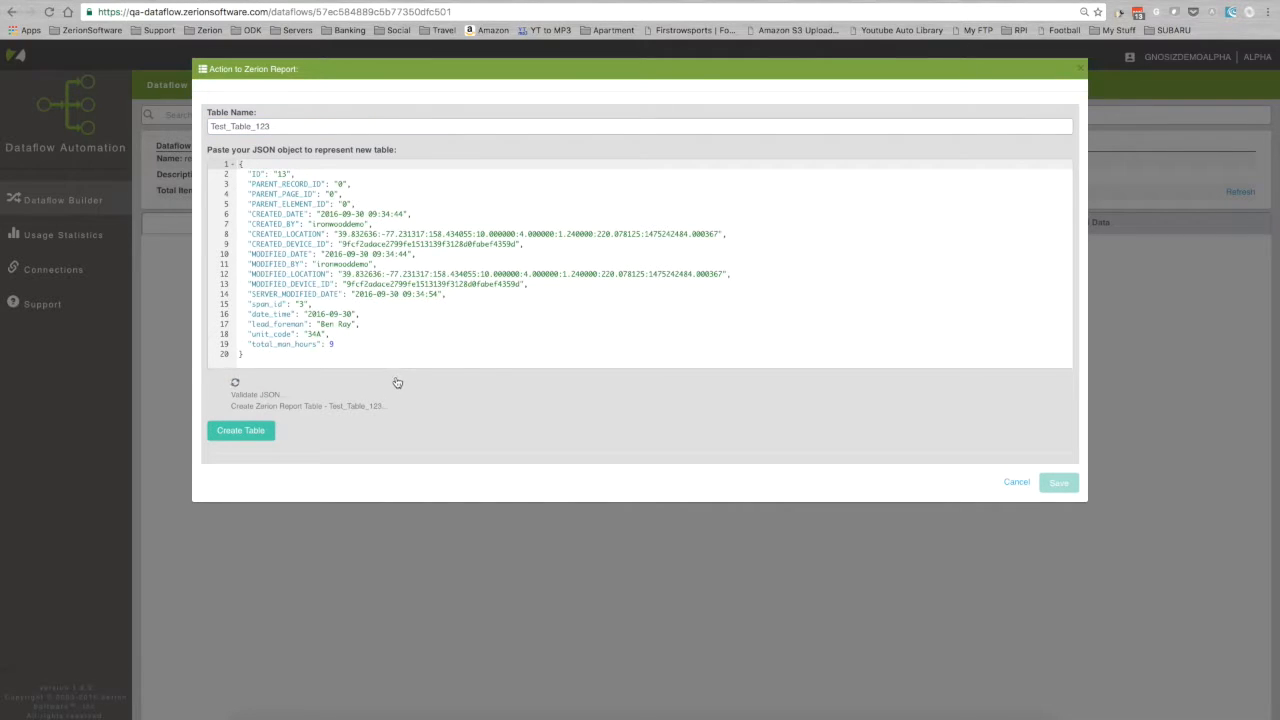
left_click(240, 430)
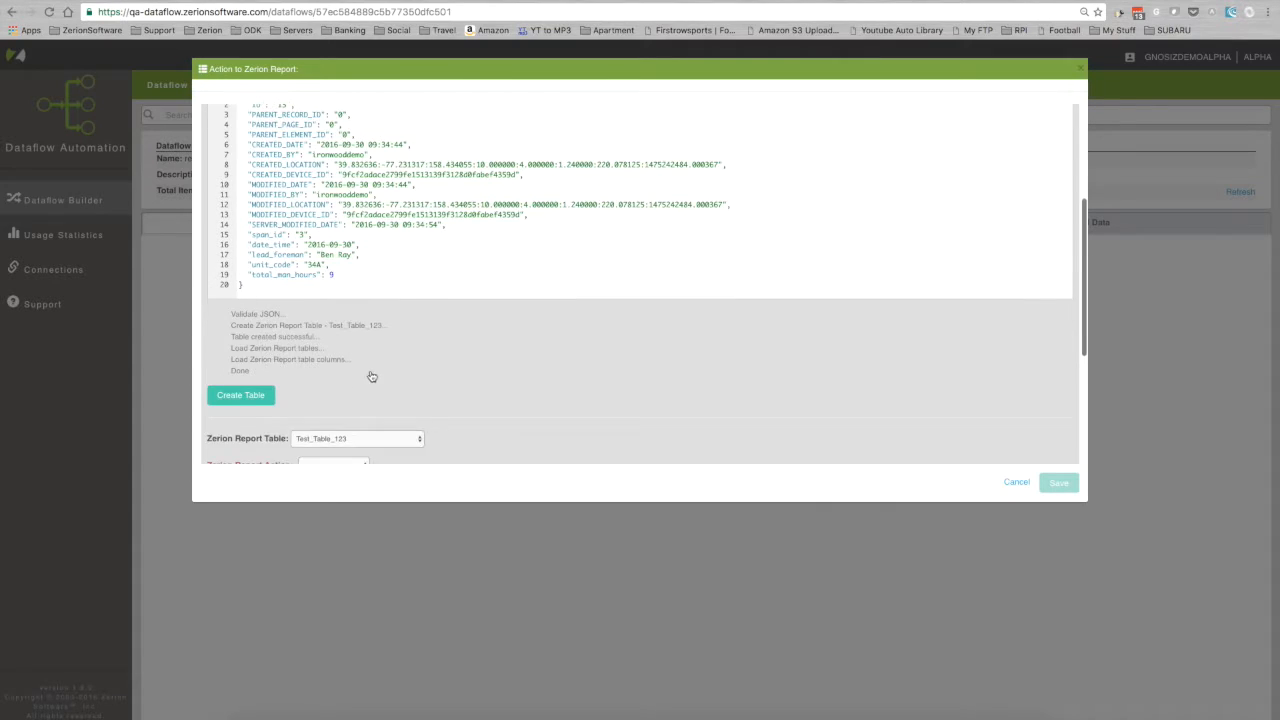
scroll("down", 3)
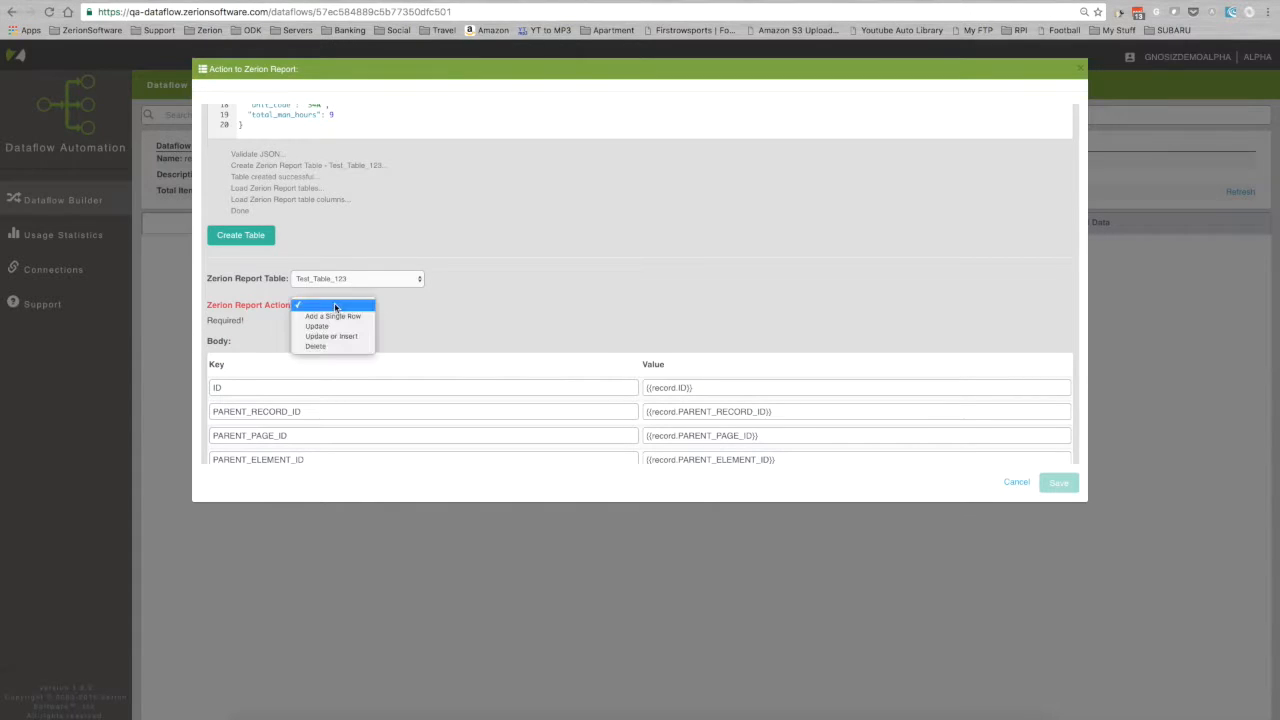
mouse_move(332, 316)
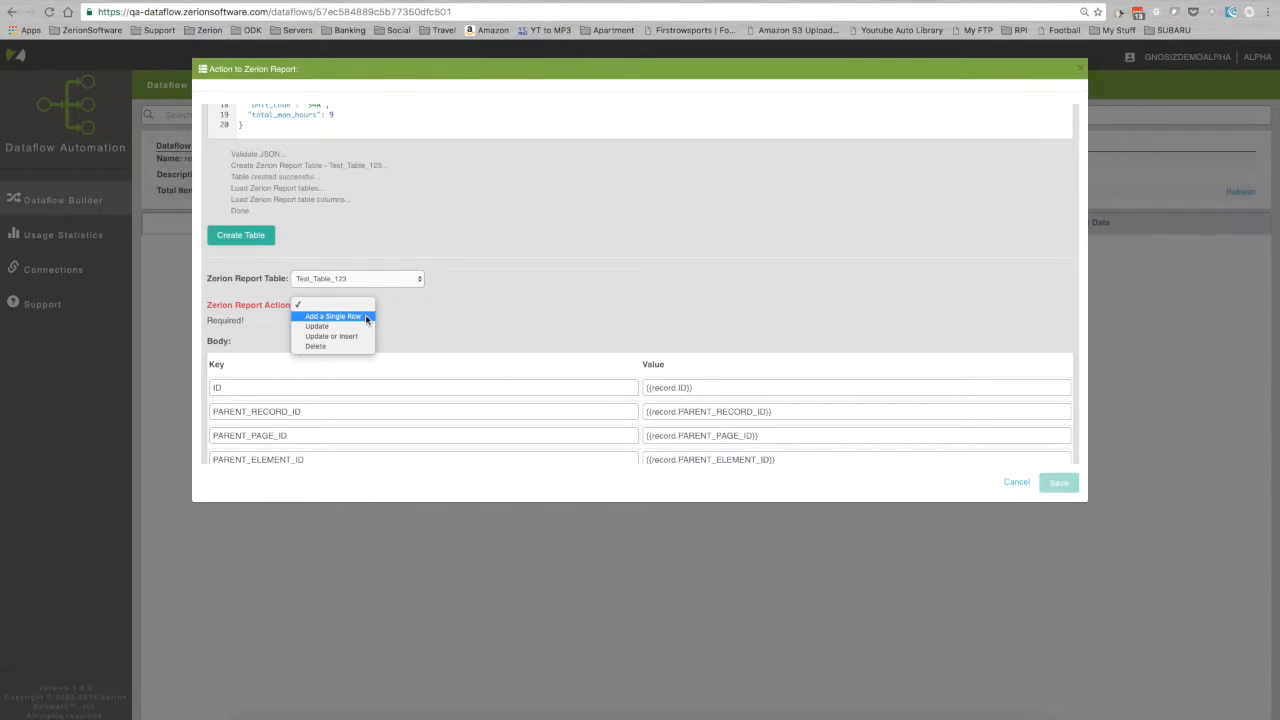
mouse_move(360, 318)
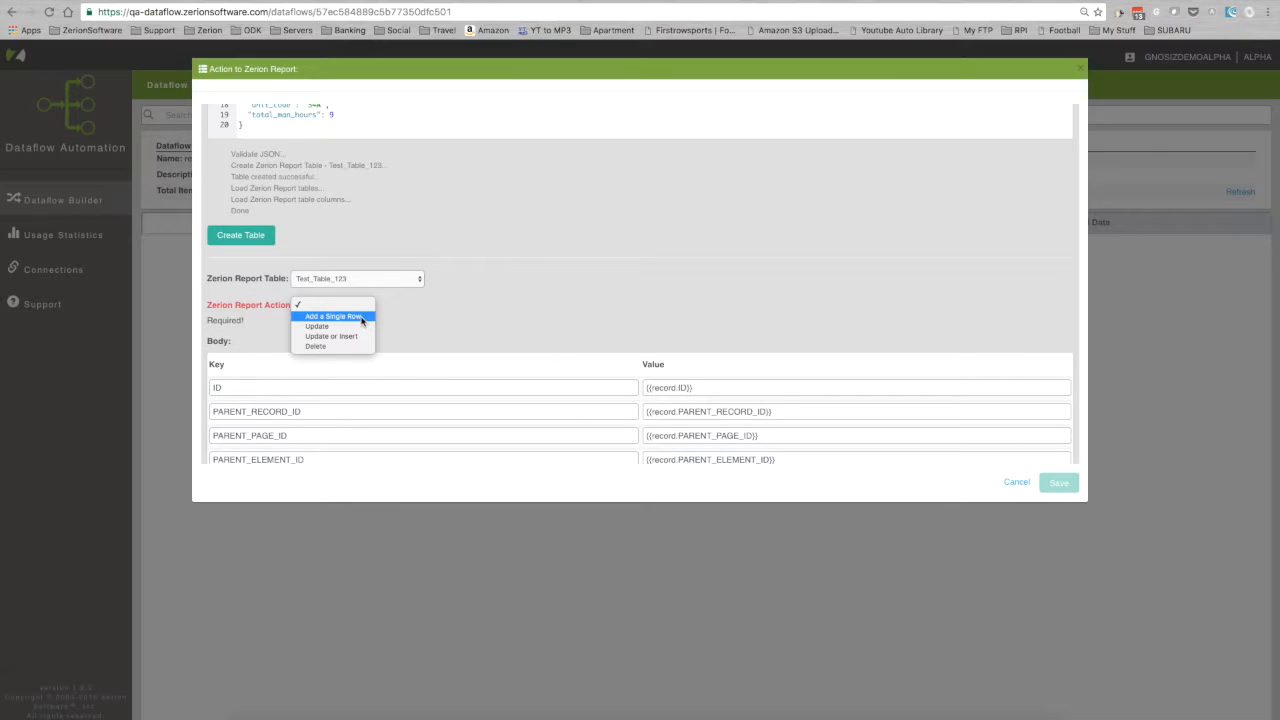
mouse_move(316, 326)
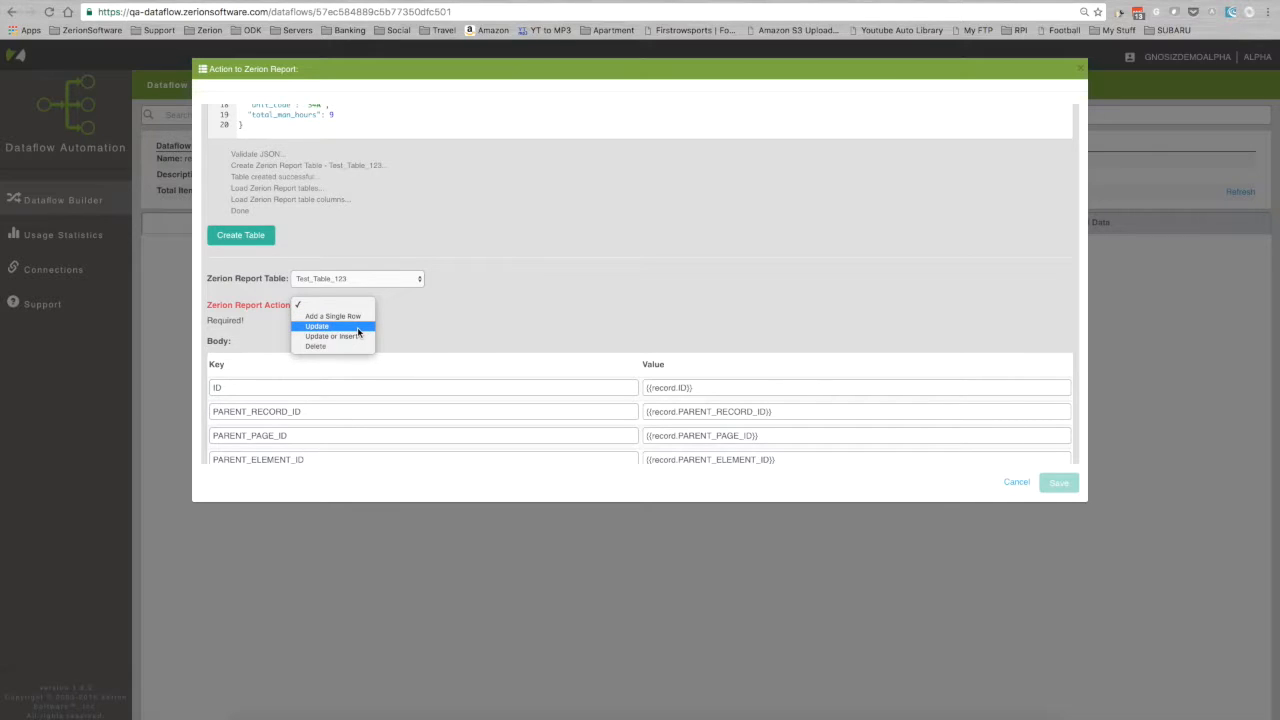
mouse_move(332, 336)
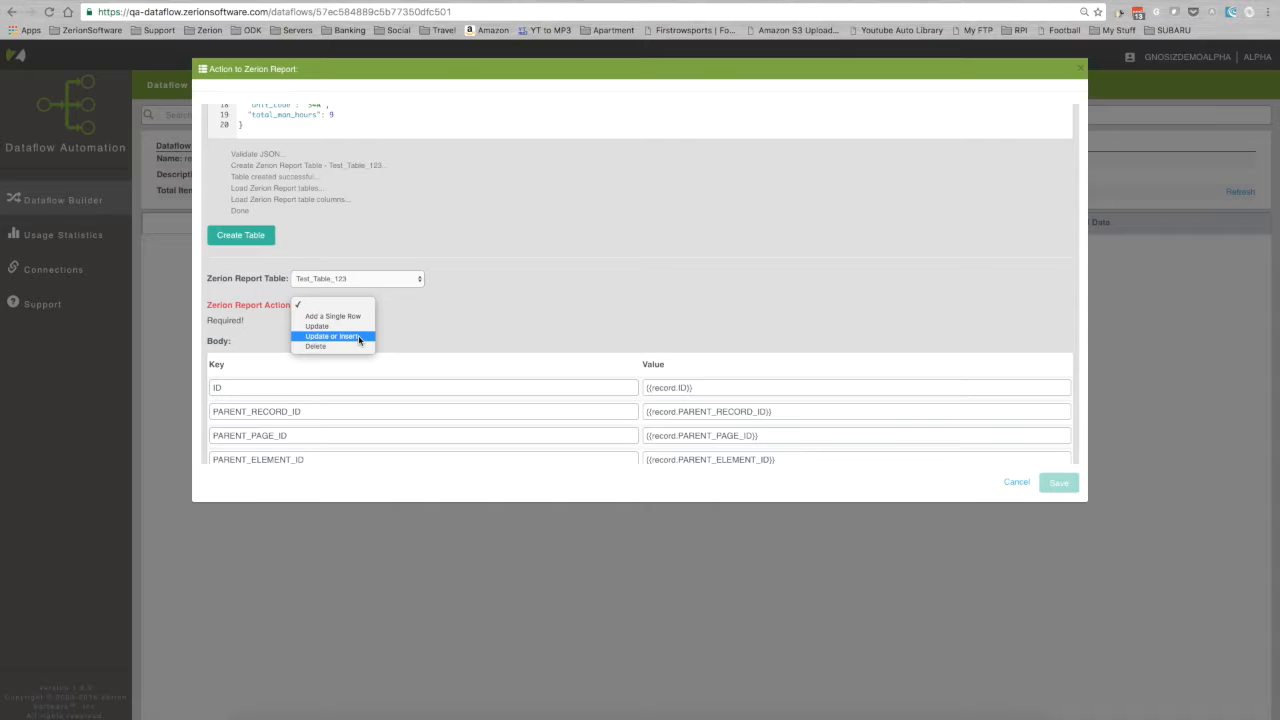
mouse_move(332, 346)
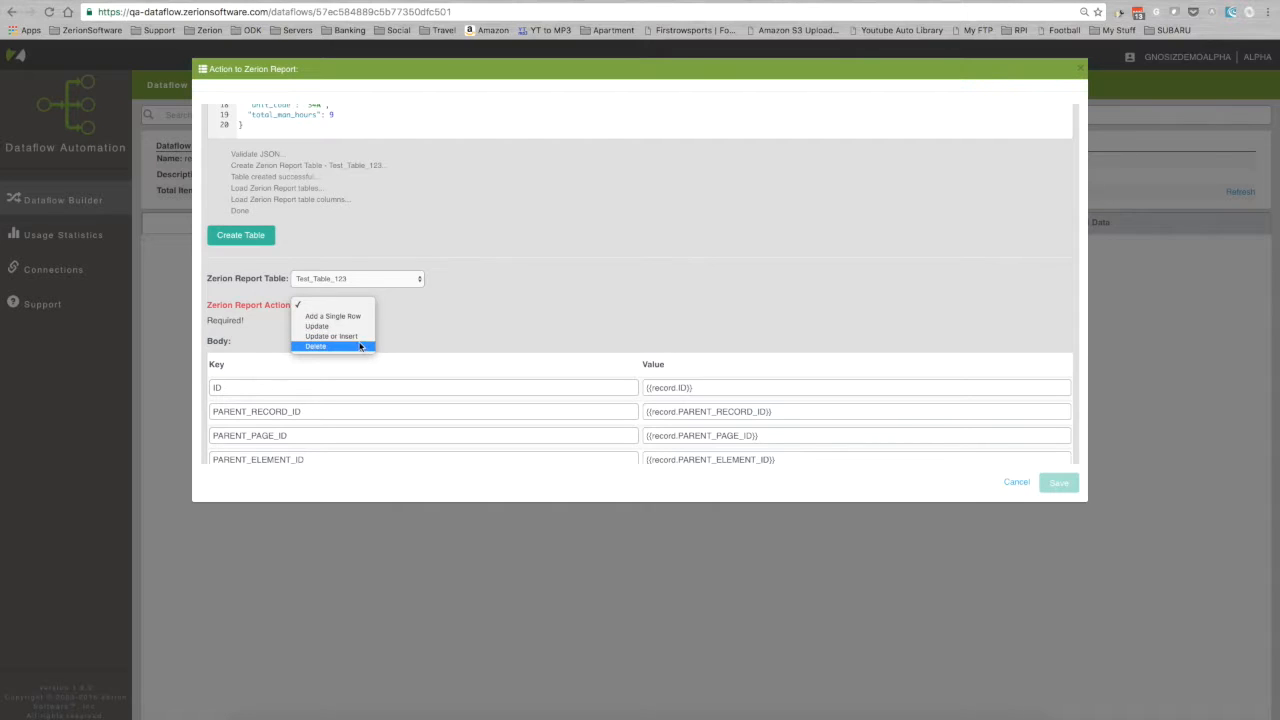
mouse_move(332, 316)
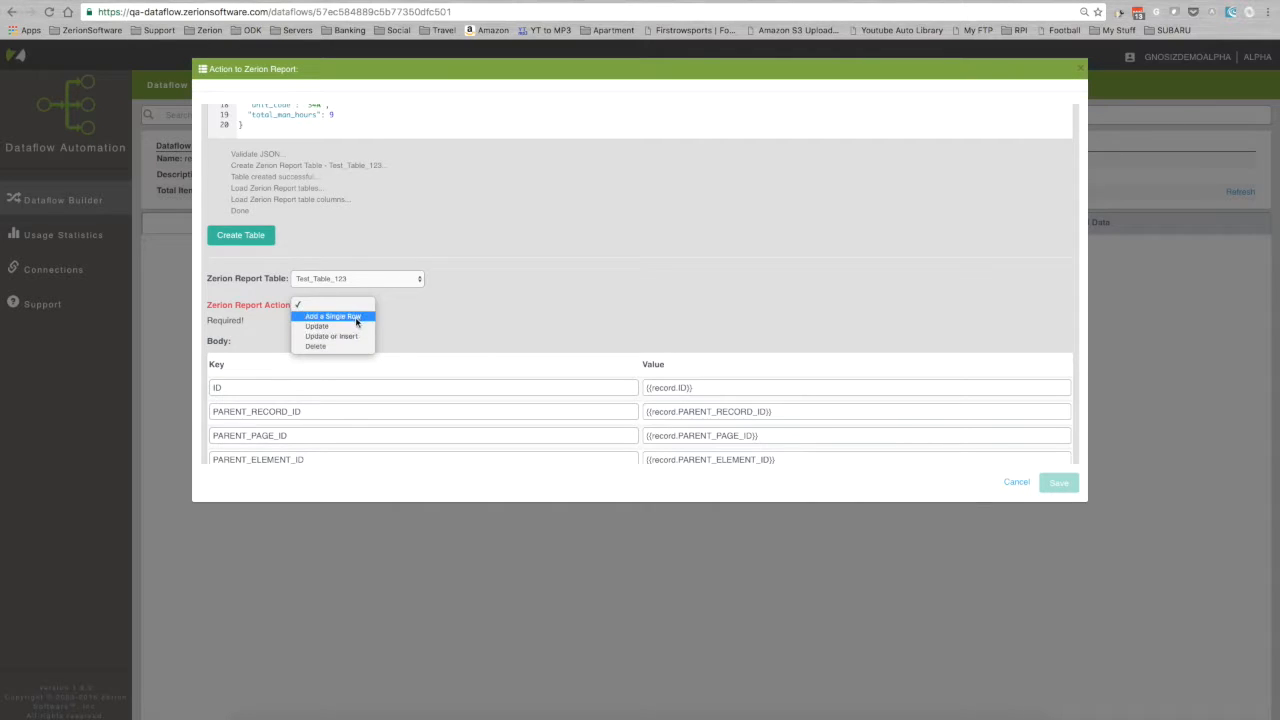
Set the report action to Add a Single Row into Test_Table_123
left_click(332, 316)
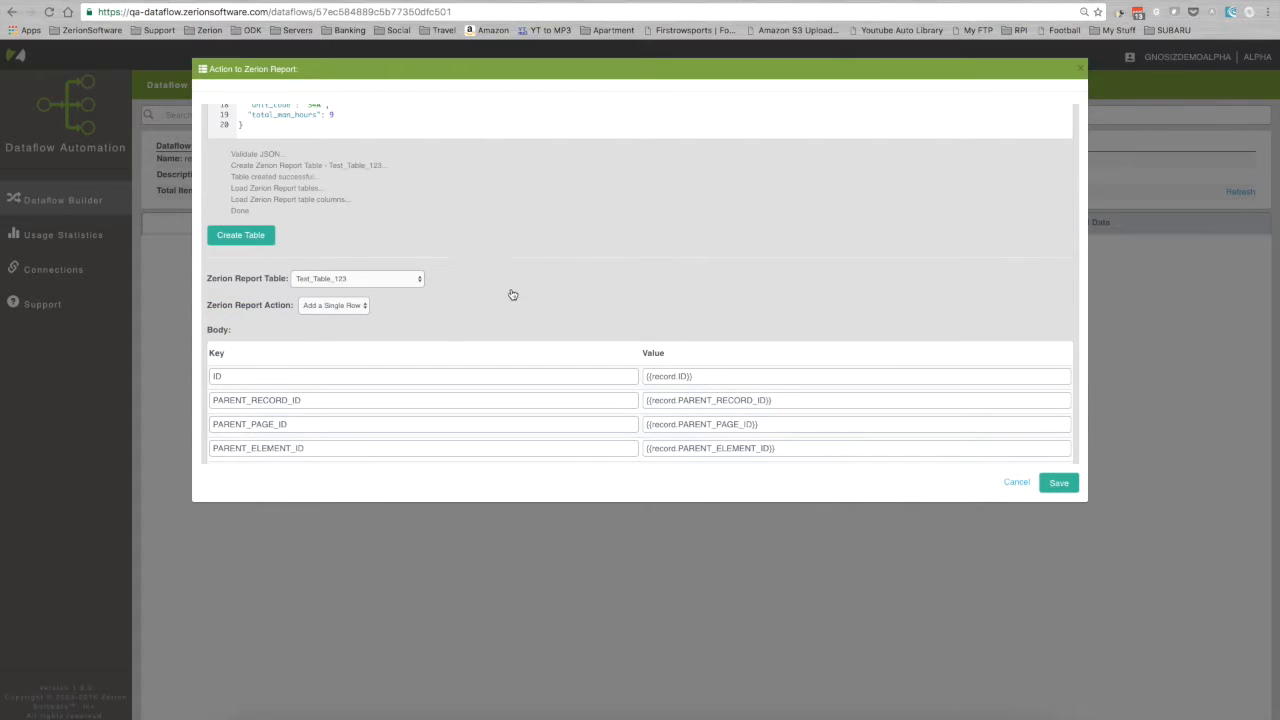
Enable Automatically Add New Columns and save the To_Reports action
scroll("down", 3)
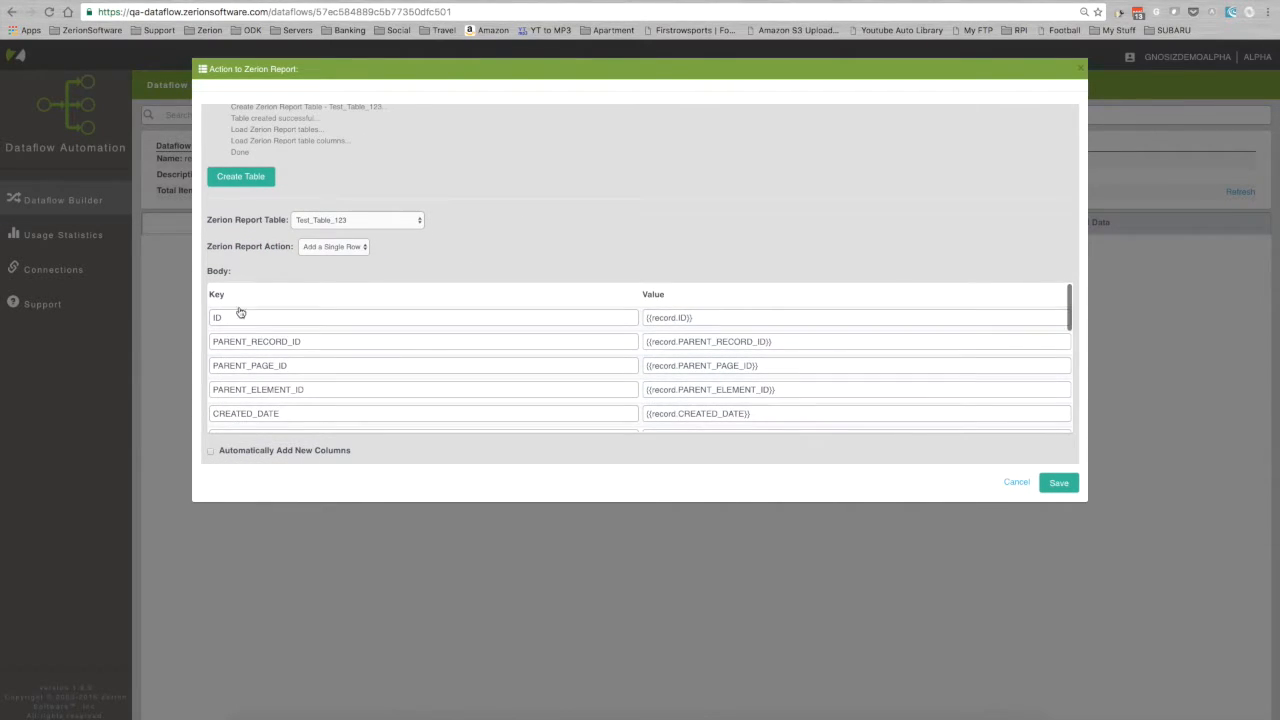
left_click(424, 316)
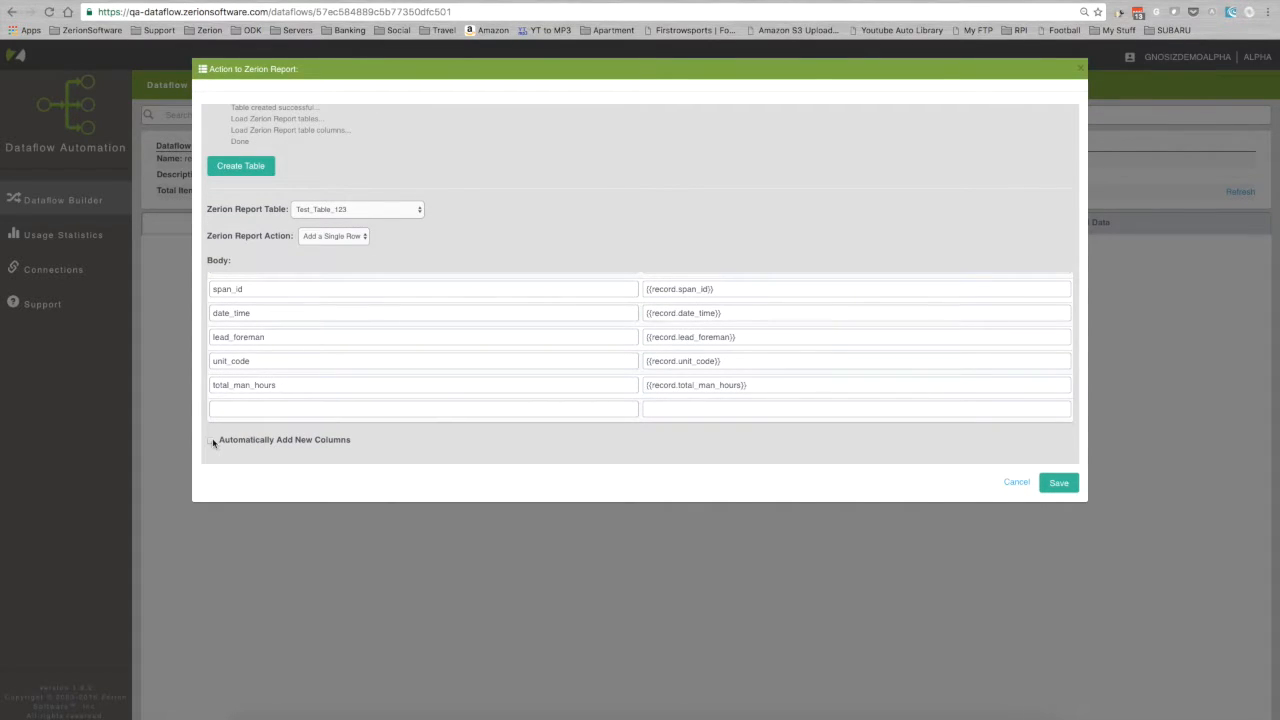
left_click(212, 440)
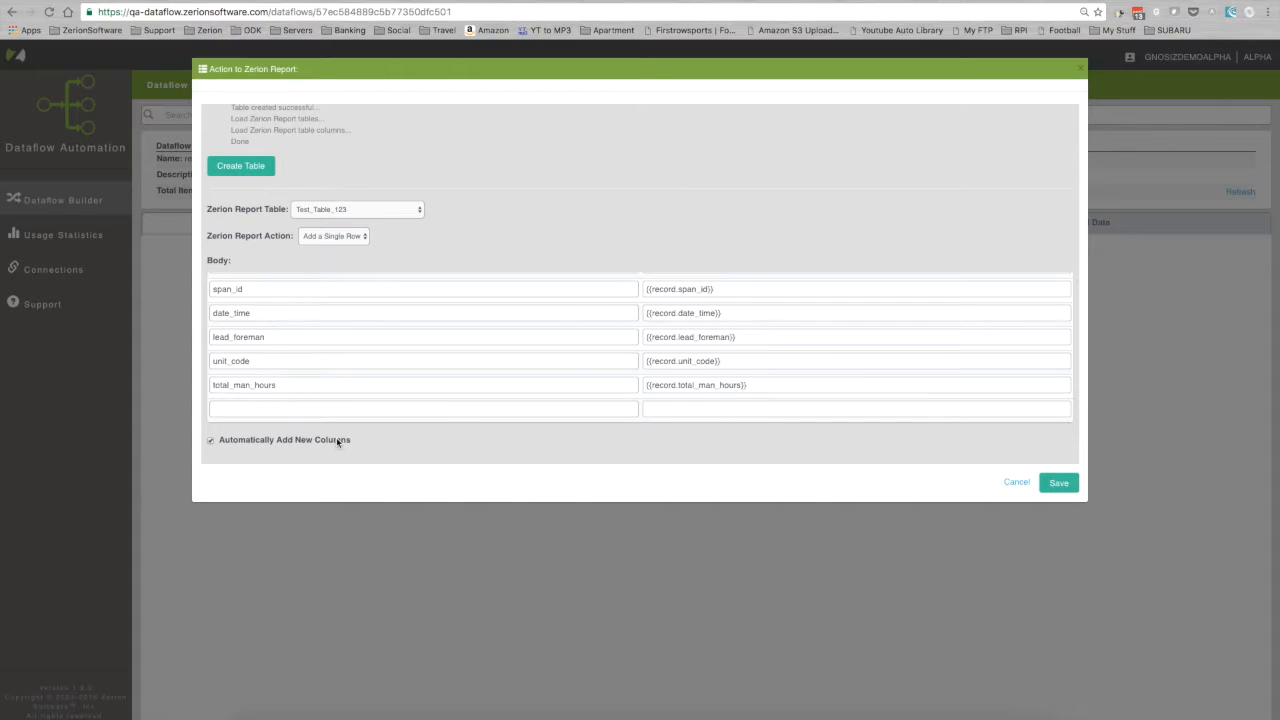
mouse_move(464, 432)
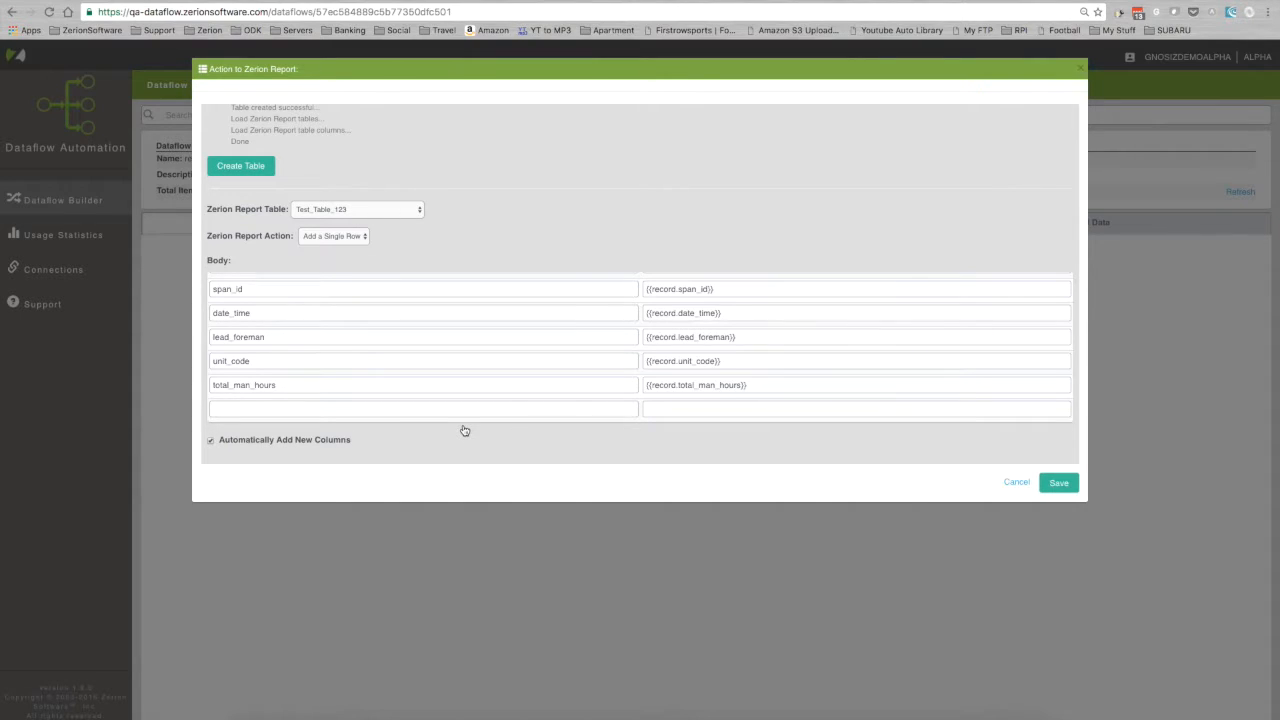
mouse_move(416, 408)
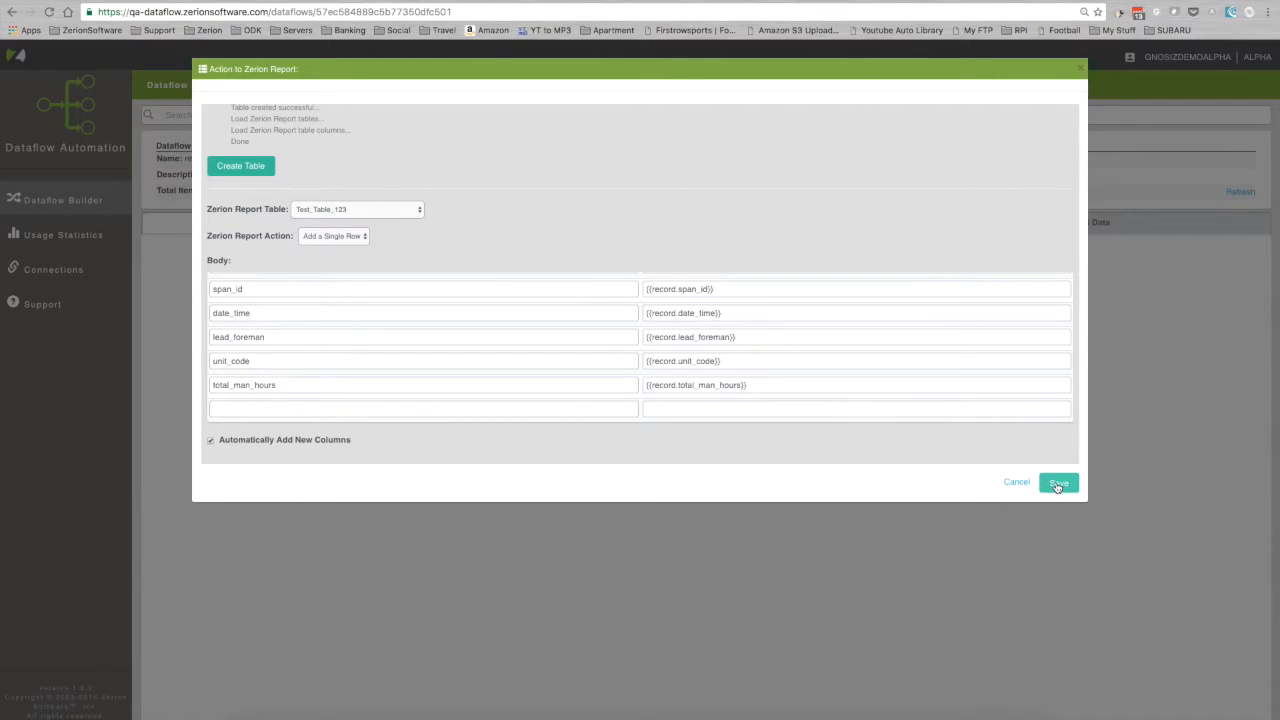
left_click(1058, 482)
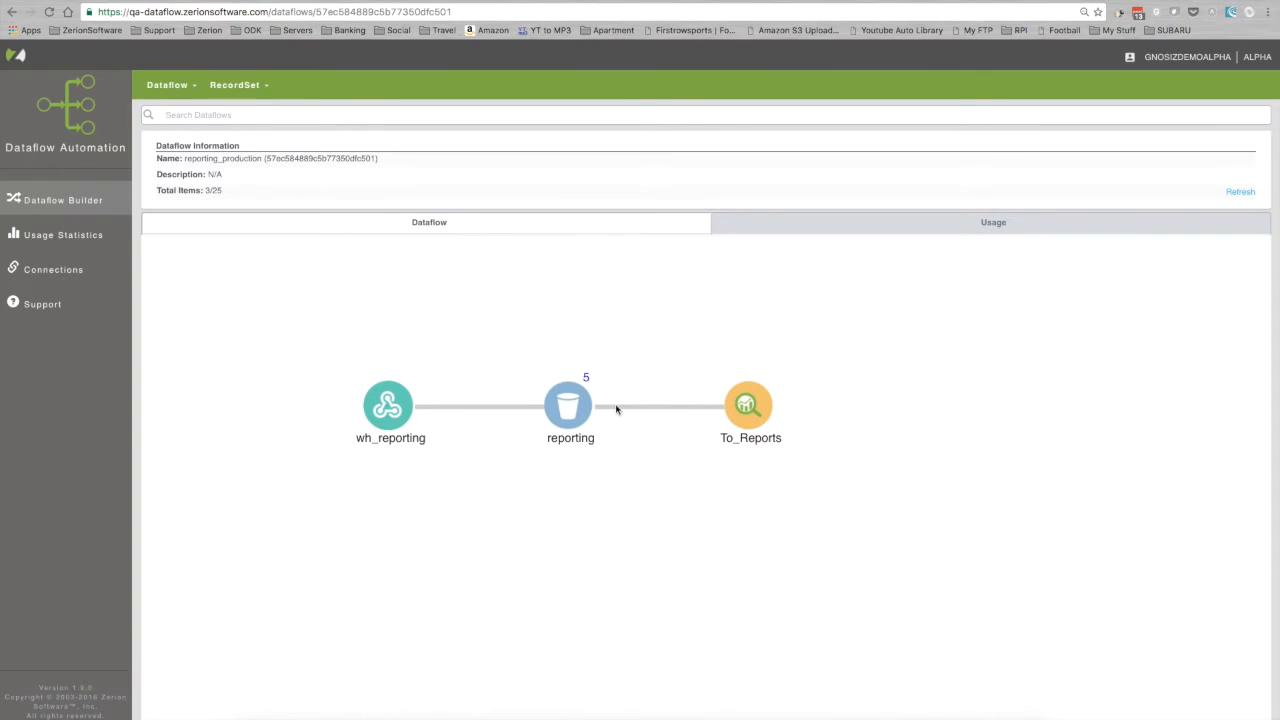
Manually rerun the reporting recordset's records through the To_Reports action
left_click(570, 404)
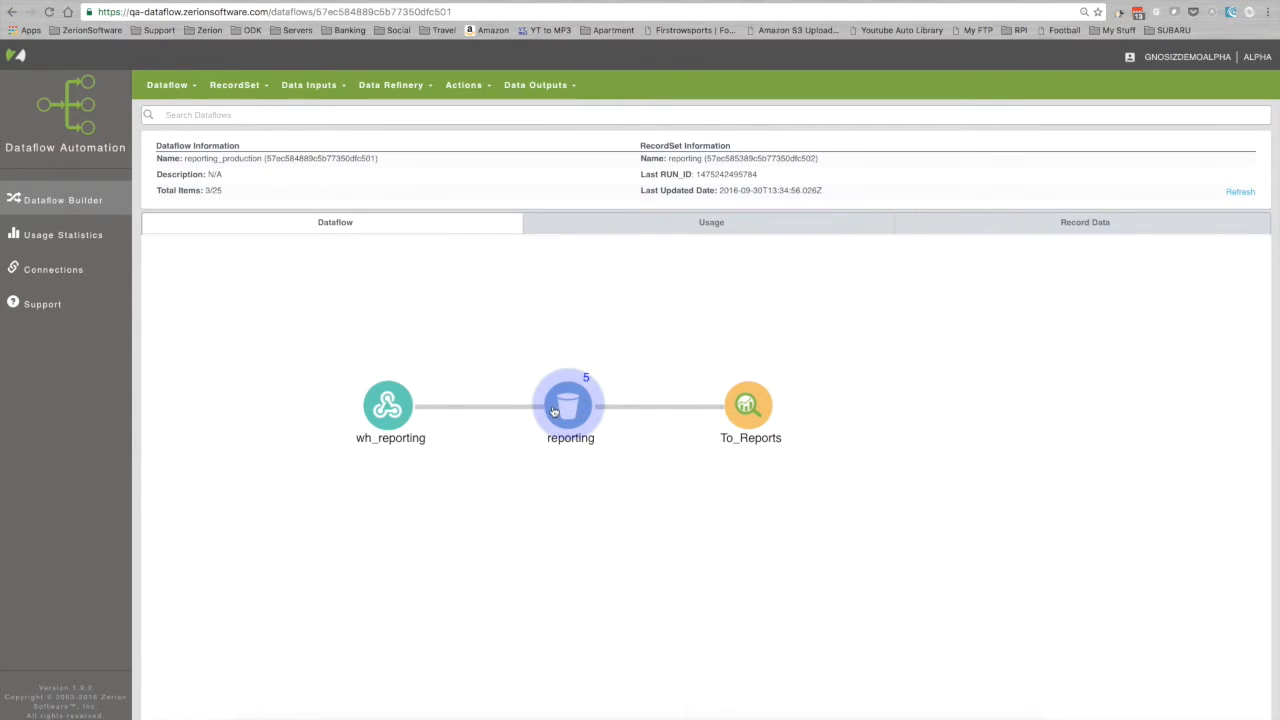
mouse_move(748, 404)
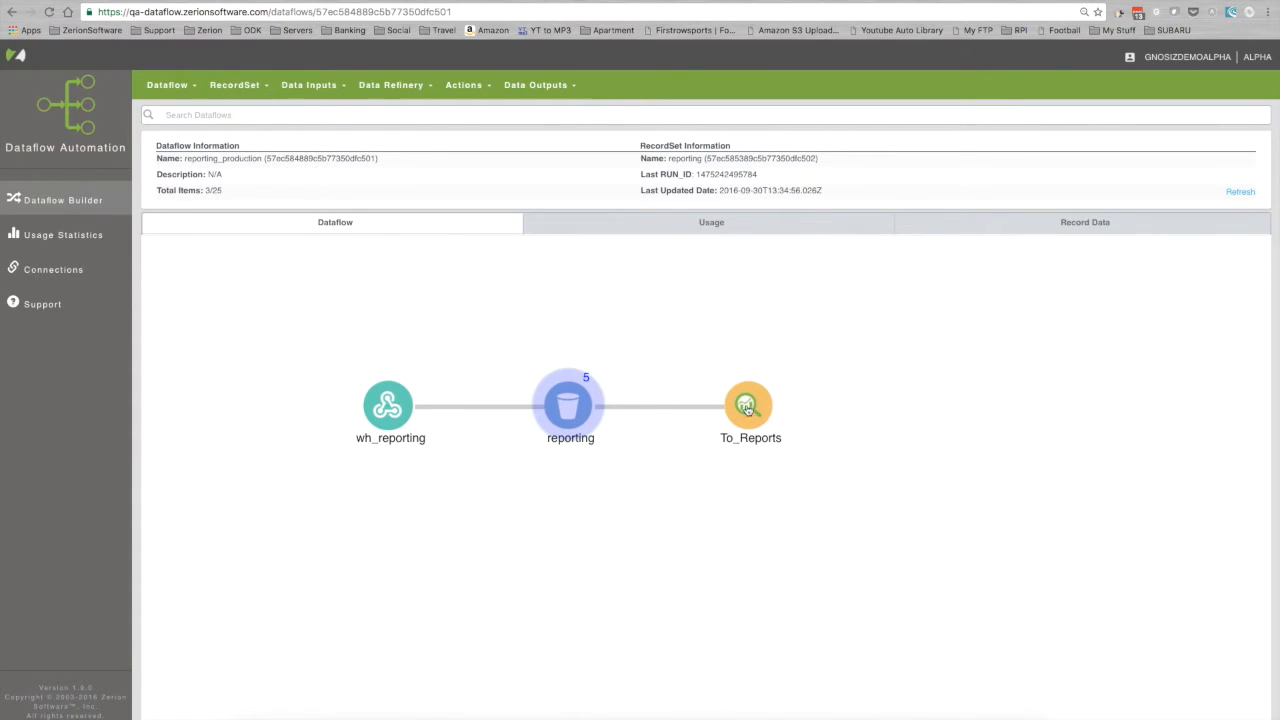
mouse_move(750, 404)
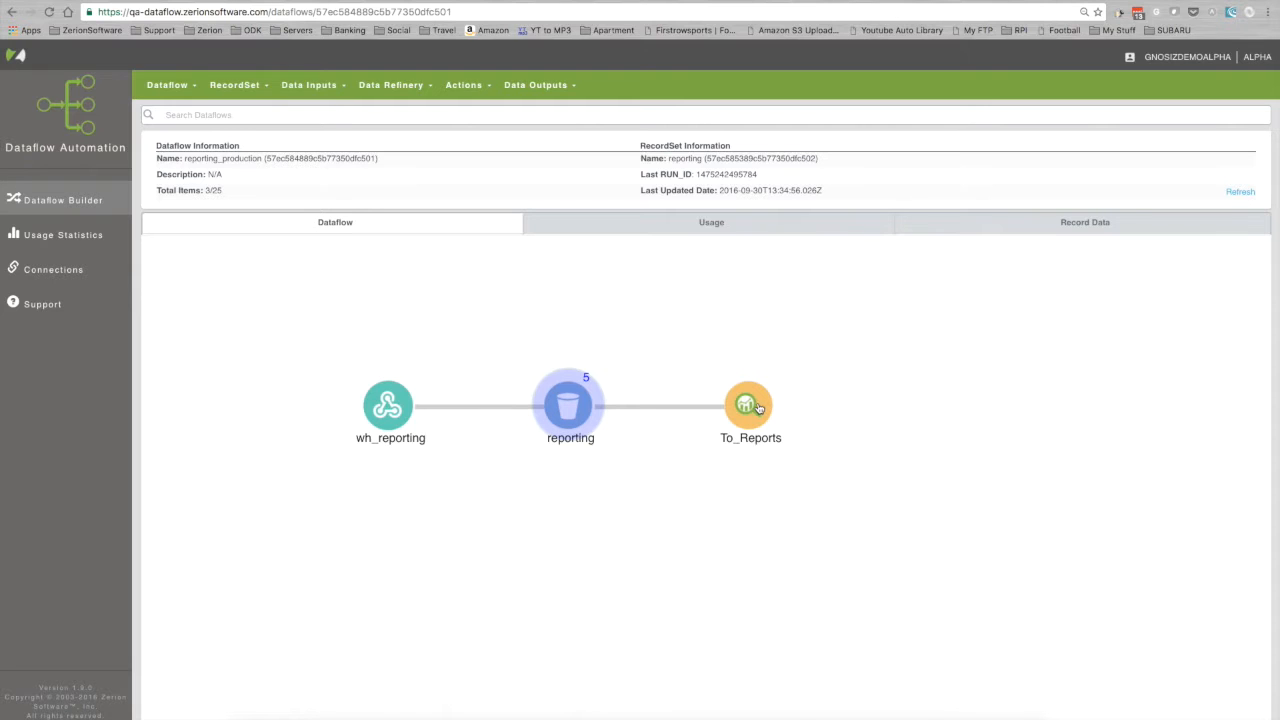
left_click(238, 84)
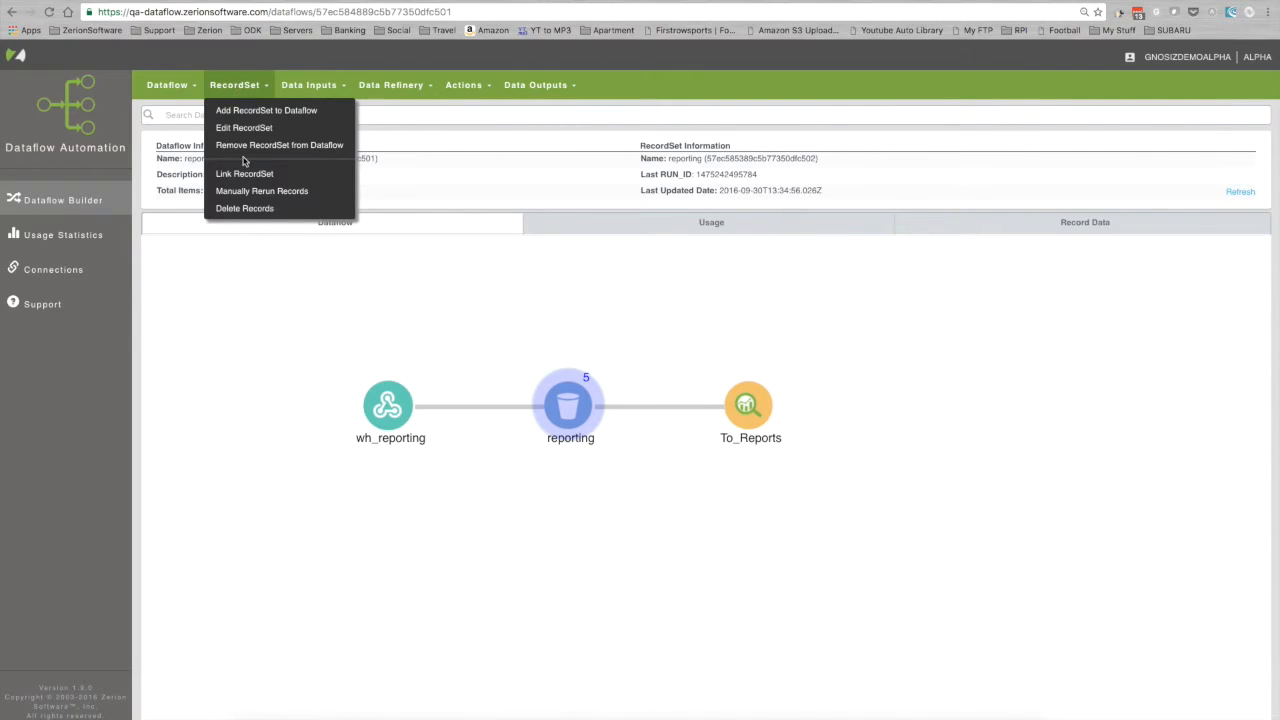
left_click(260, 192)
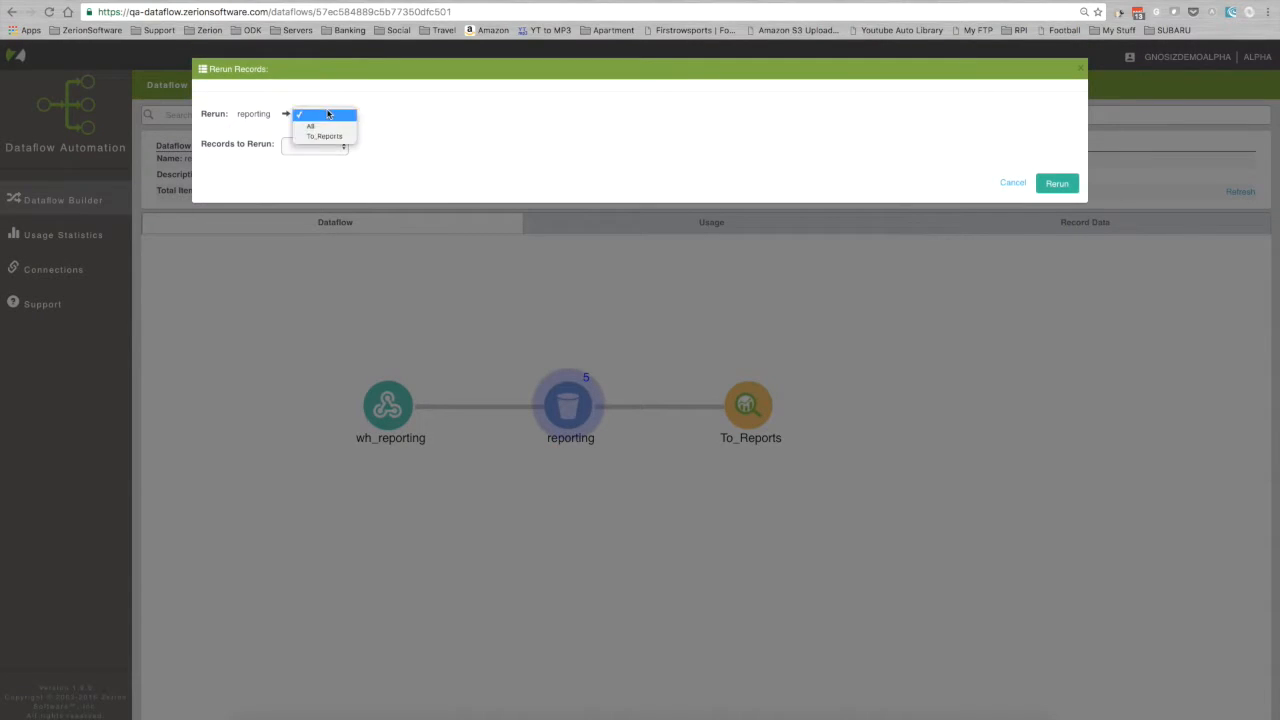
left_click(312, 124)
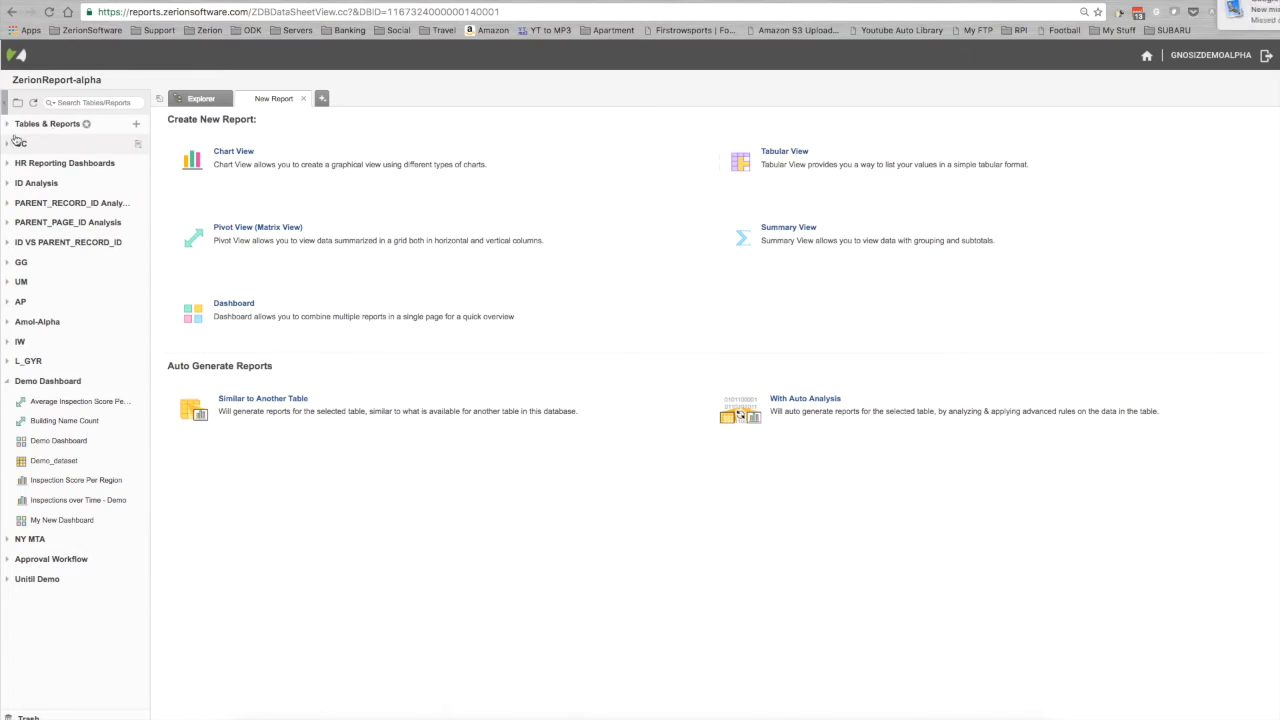
Open Test_Table_123 from the Explorer list to show its rerun rows
left_click(36, 104)
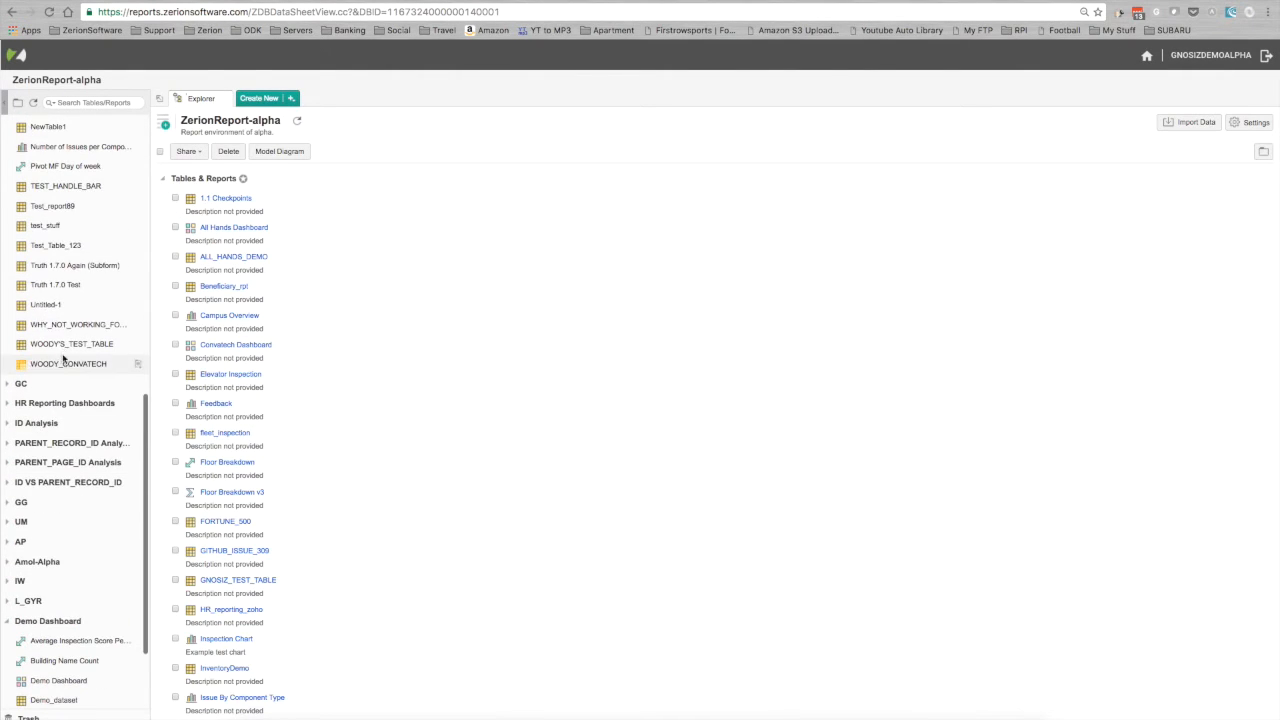
left_click(56, 244)
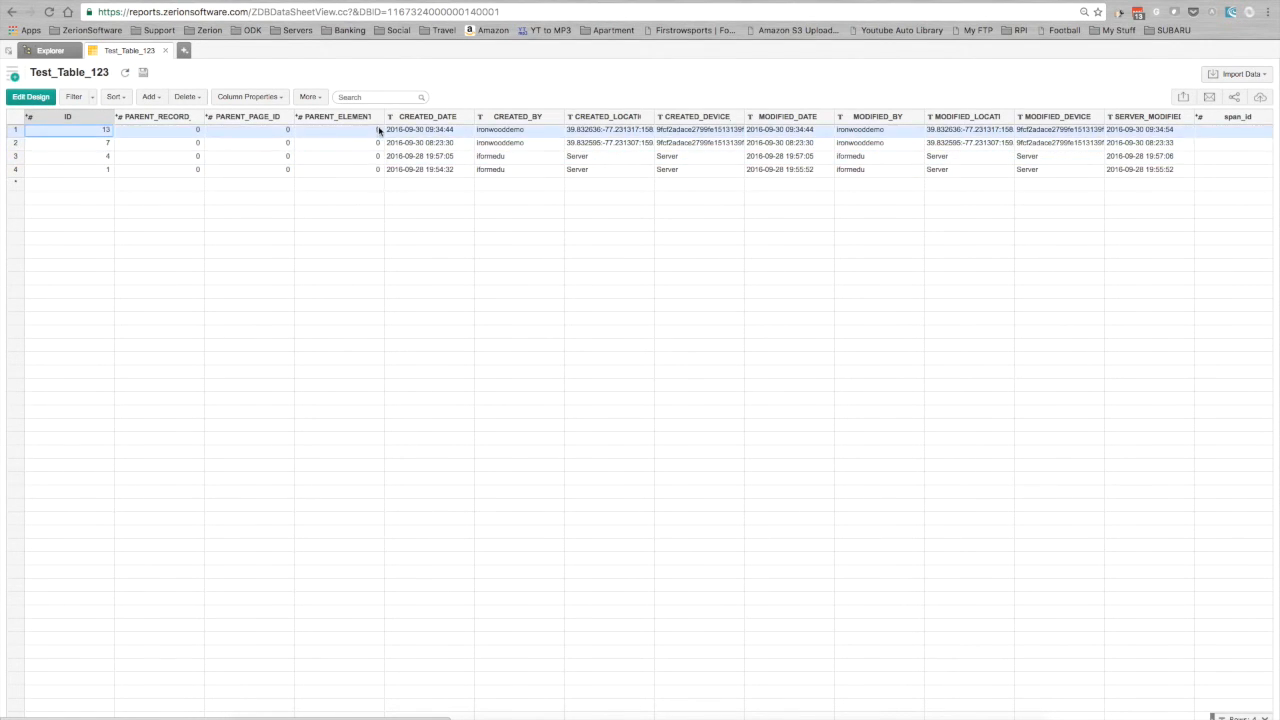
left_click(352, 168)
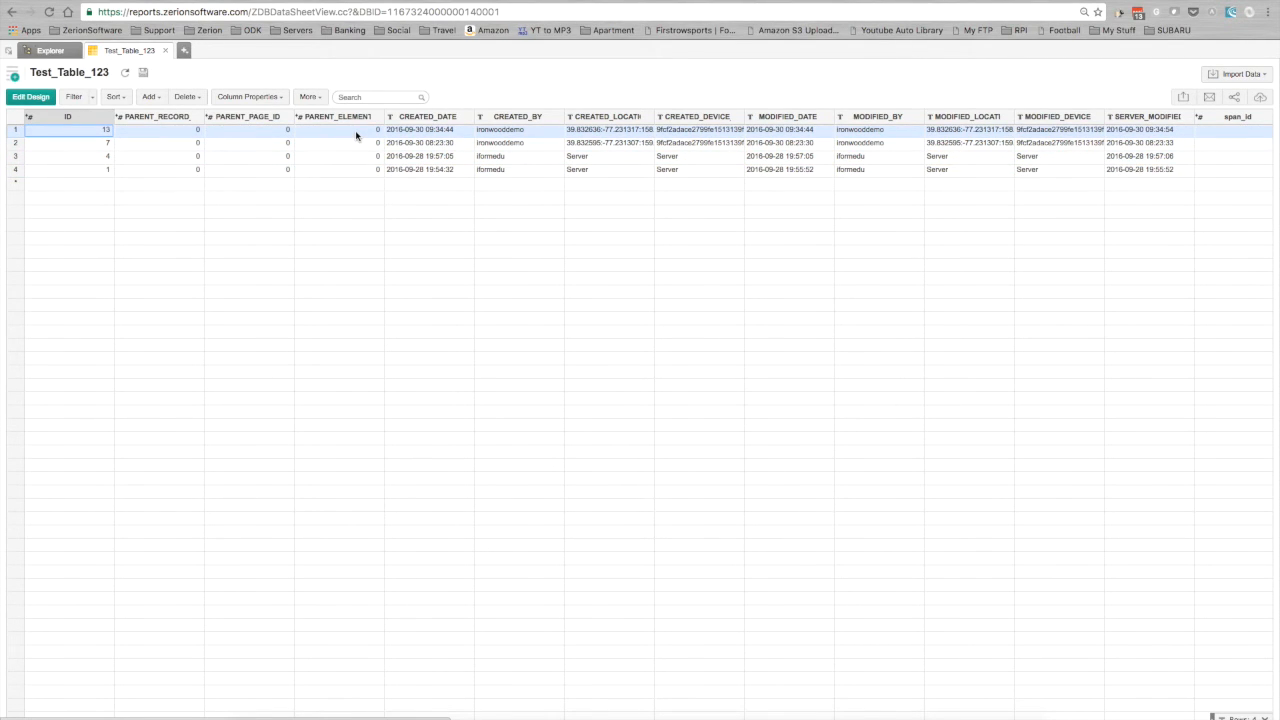
left_click(352, 142)
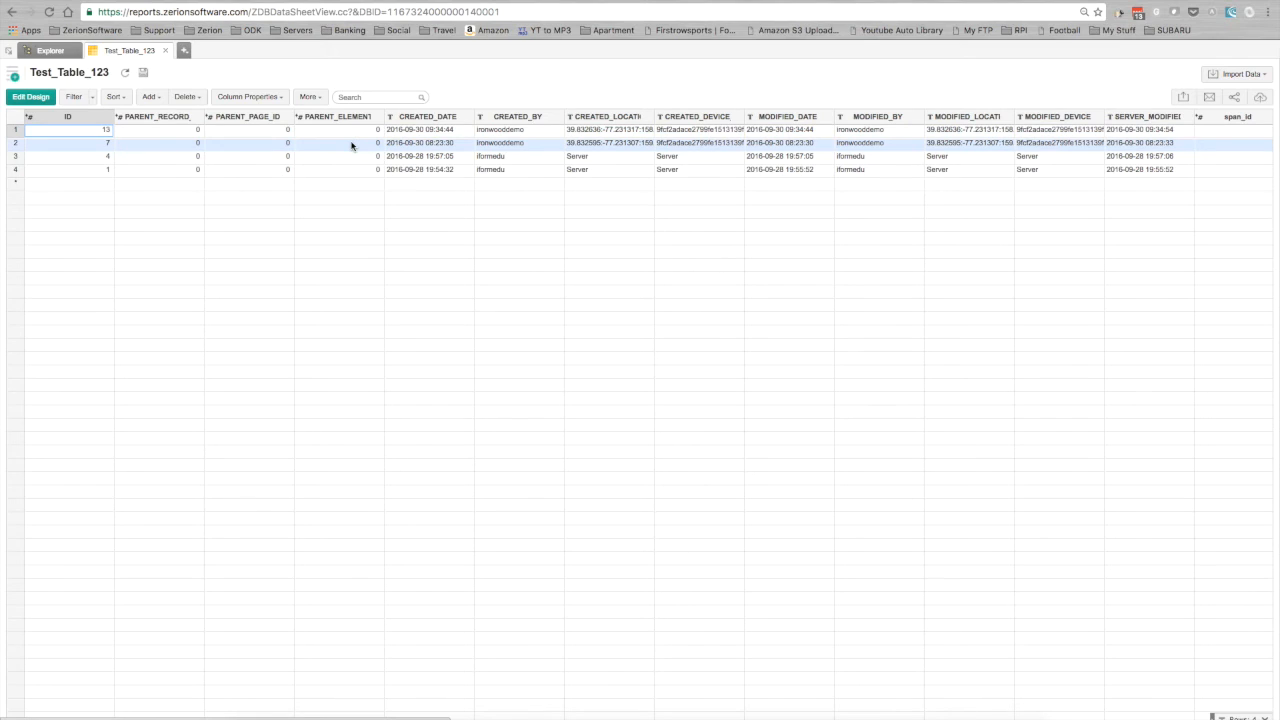